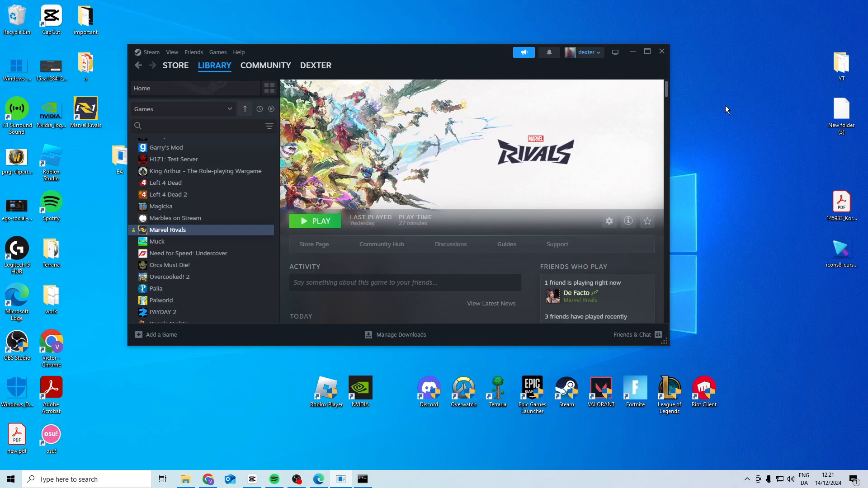
pyautogui.moveTo(344, 176)
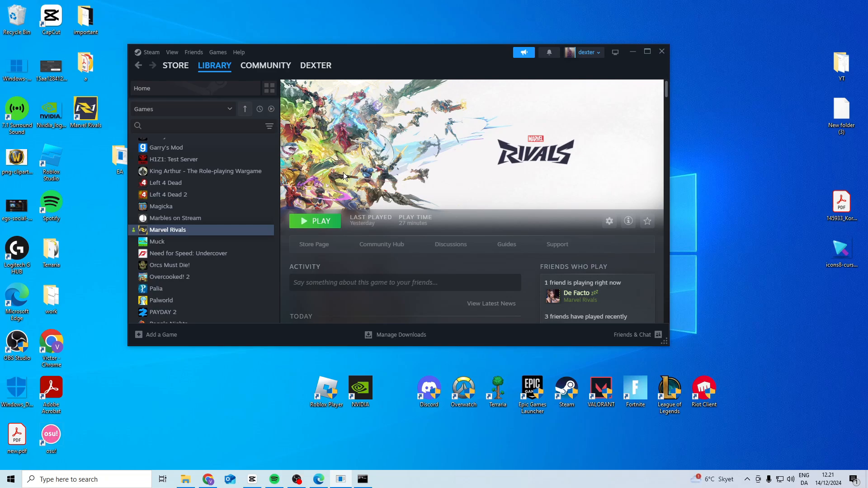
# - Open Marvel Rivals' Properties from the library and view its Installed Files section
pyautogui.rightClick(167, 228)
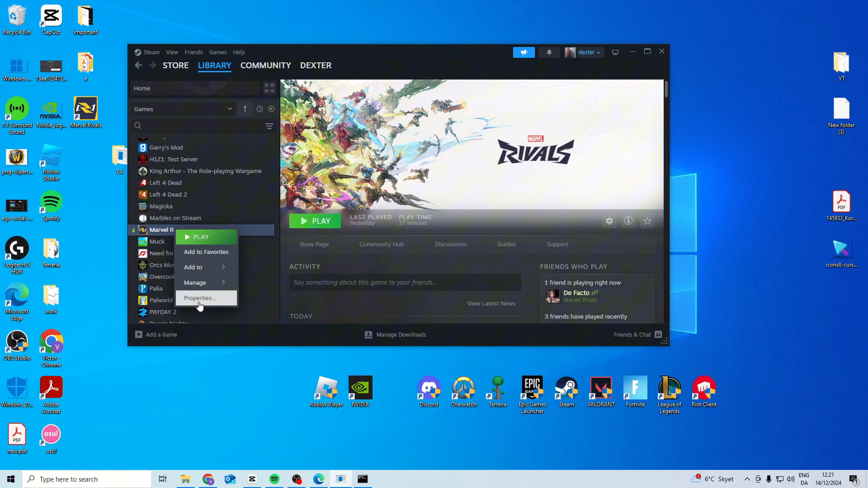
pyautogui.click(199, 297)
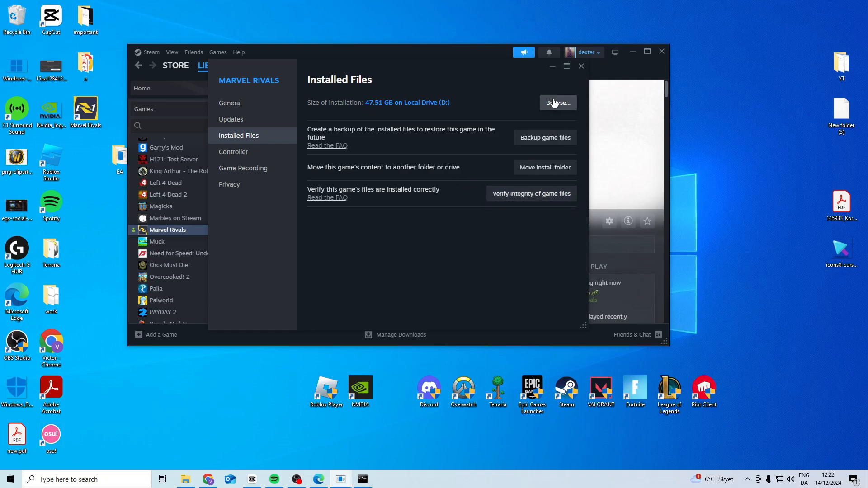
# - Browse the install folder and confirm MarvelRivals_Launcher.exe runs as administrator with fullscreen optimizations off
pyautogui.click(557, 102)
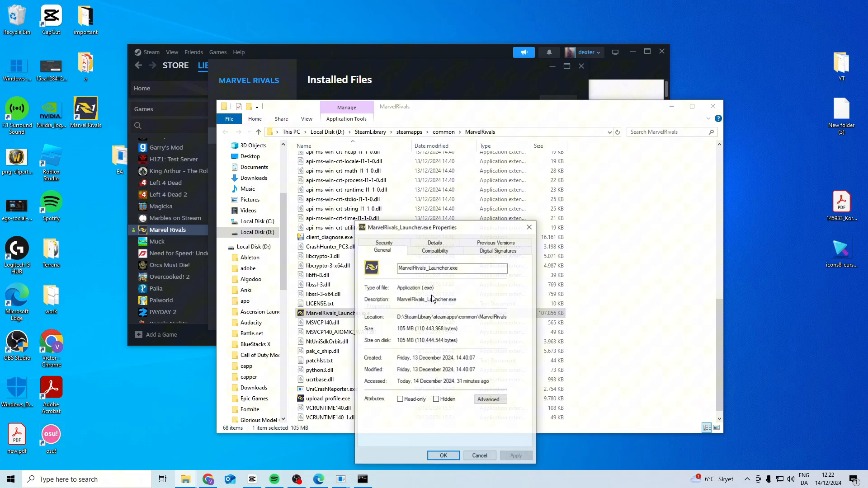
pyautogui.click(435, 250)
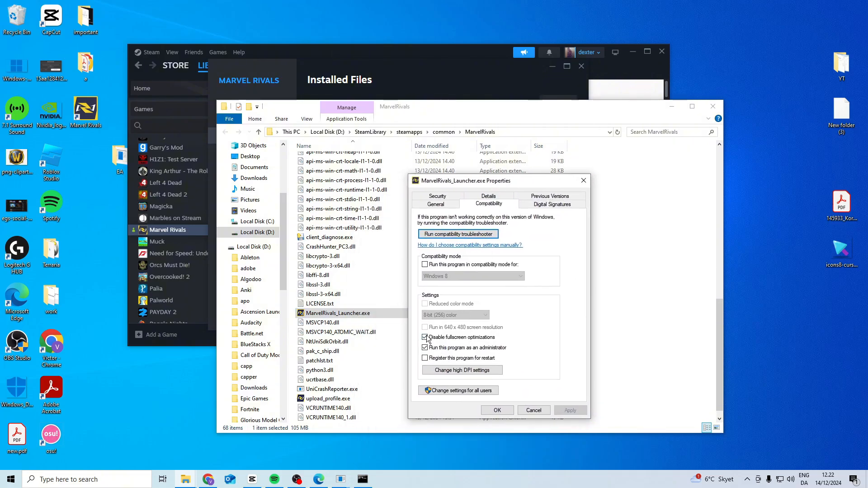
pyautogui.click(497, 410)
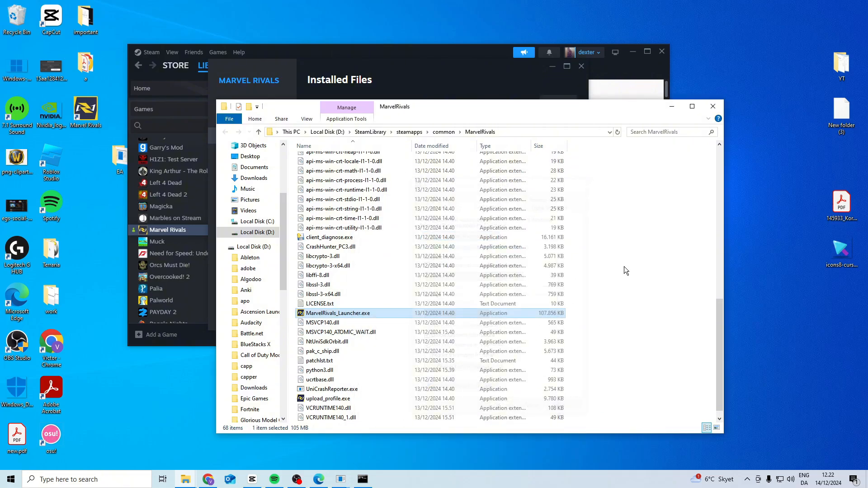
pyautogui.moveTo(579, 136)
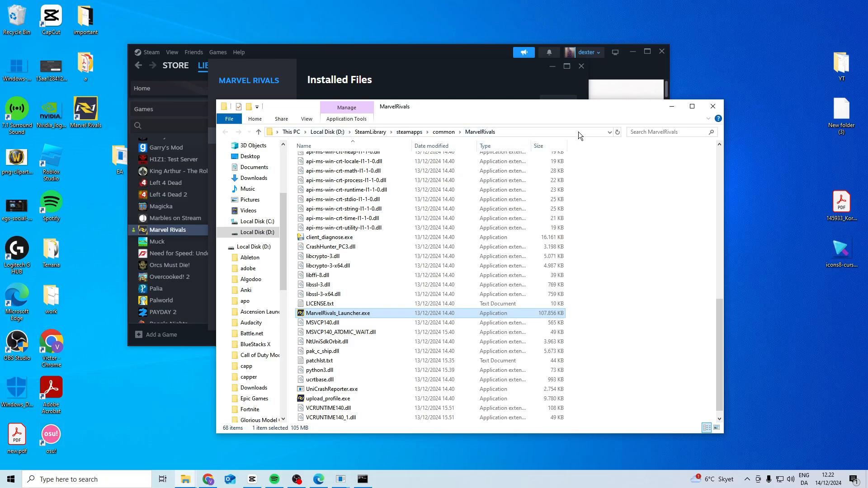
# - Add Marvel Rivals as an allowed firewall app with Private and Public access, then close the window
pyautogui.click(621, 265)
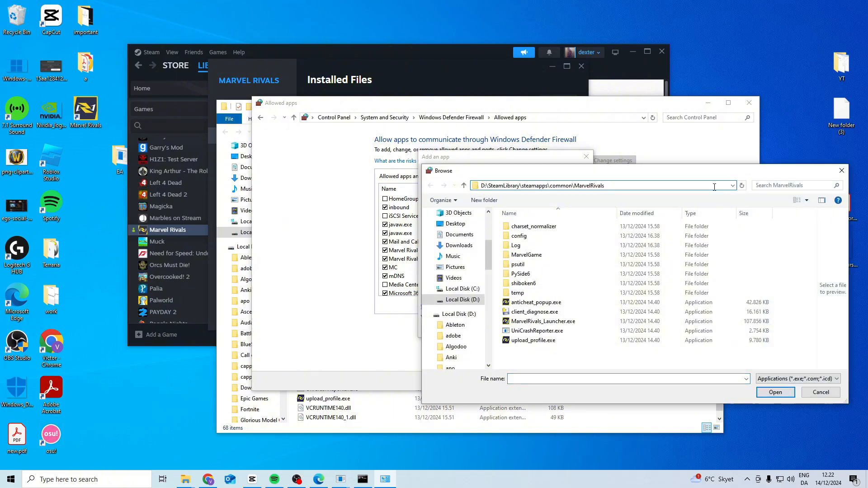
pyautogui.click(541, 321)
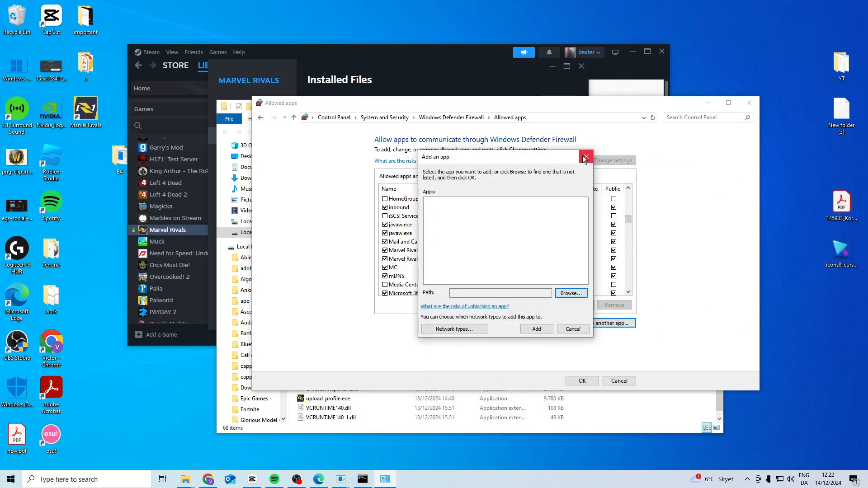
pyautogui.click(586, 157)
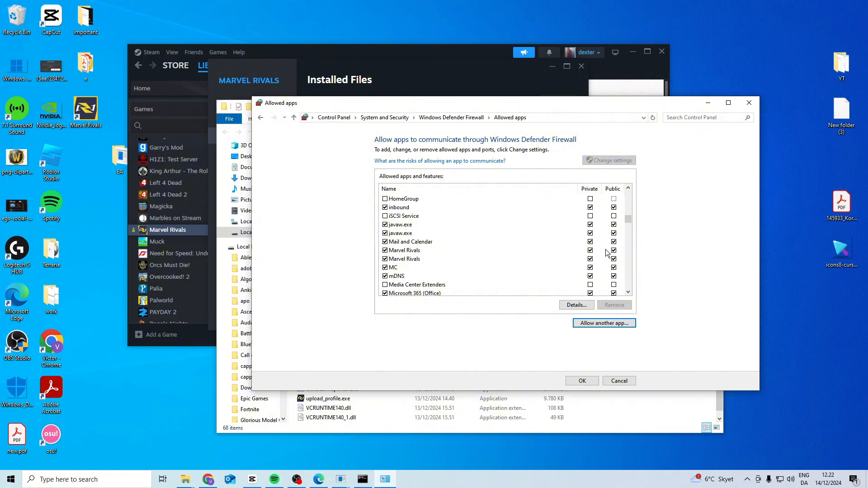
pyautogui.moveTo(393, 265)
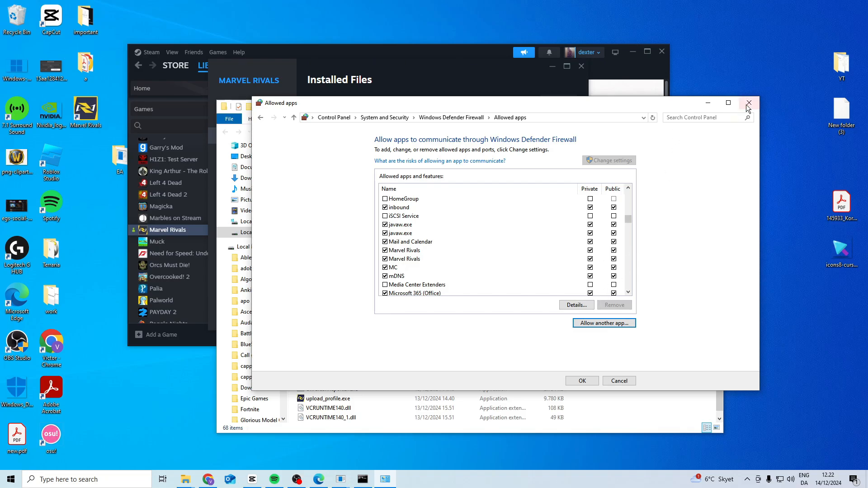
pyautogui.click(747, 103)
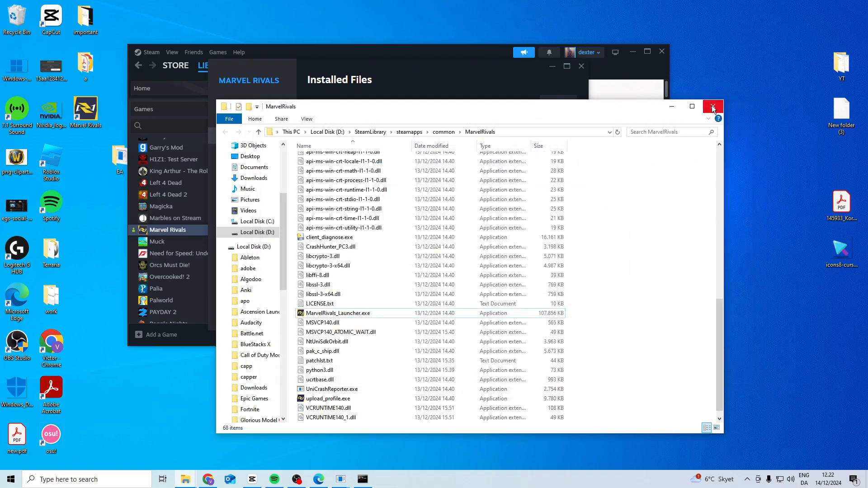
# - Reach the Ethernet connection's IPv4 protocol properties
pyautogui.click(712, 107)
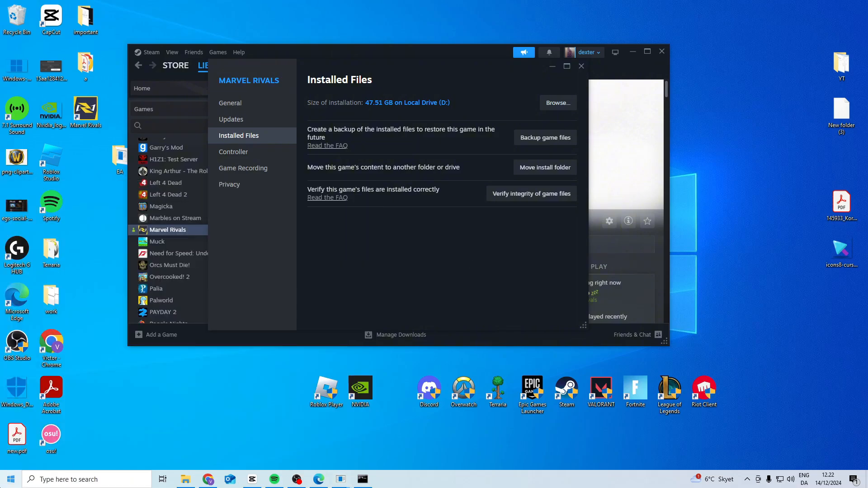
pyautogui.rightClick(293, 152)
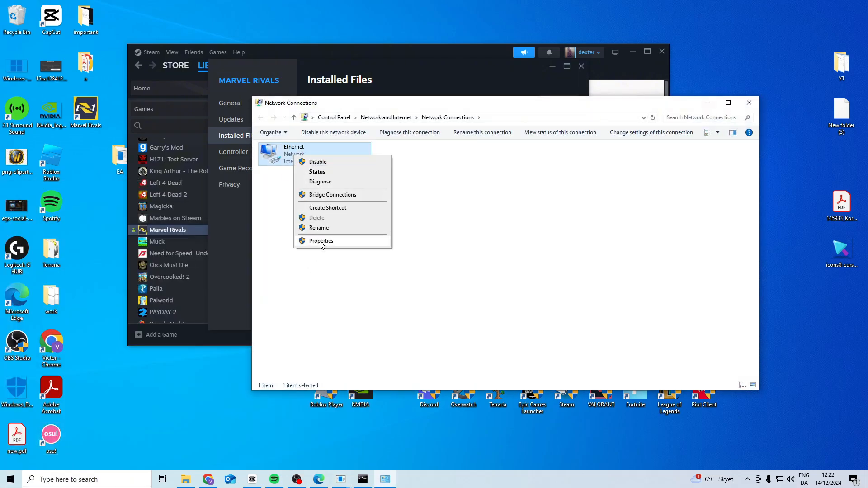
pyautogui.click(320, 240)
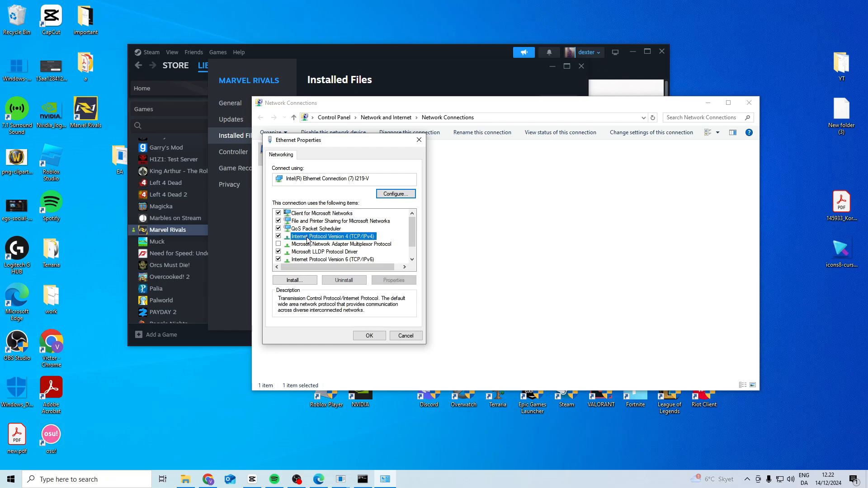
pyautogui.click(393, 279)
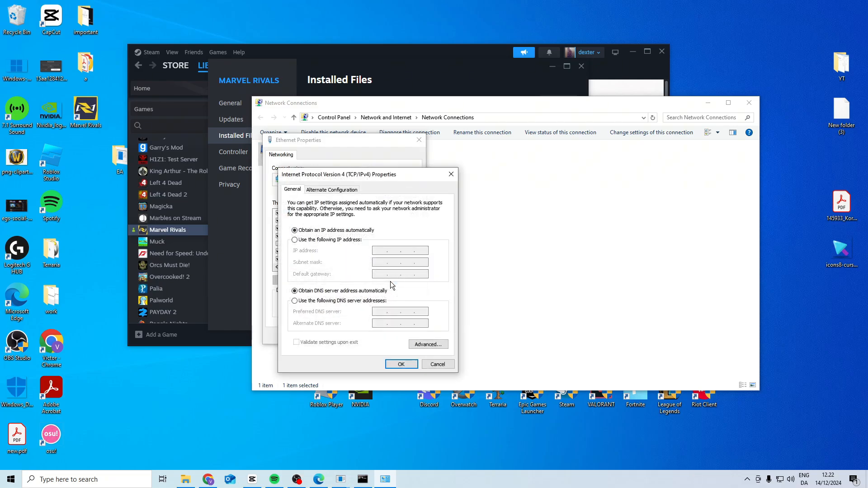
# - Set manual DNS servers 8.8.8.8 and 8.8.4.4 and save them
pyautogui.click(294, 300)
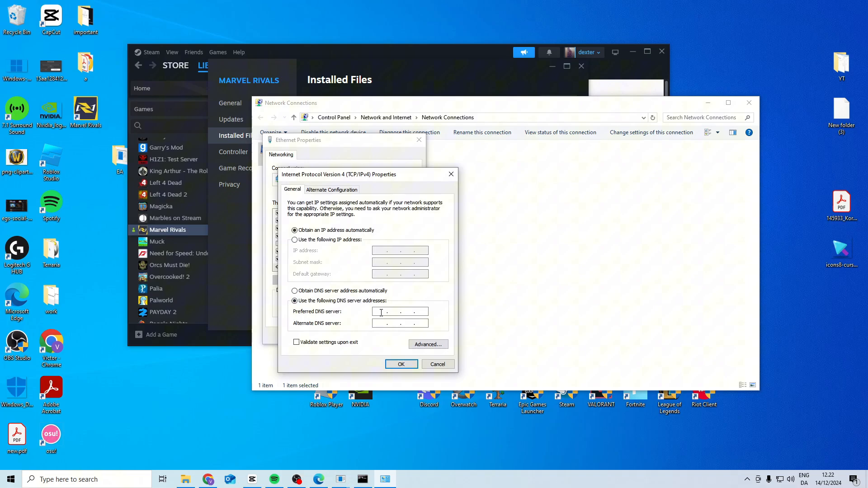
pyautogui.write('8.8.8.8')
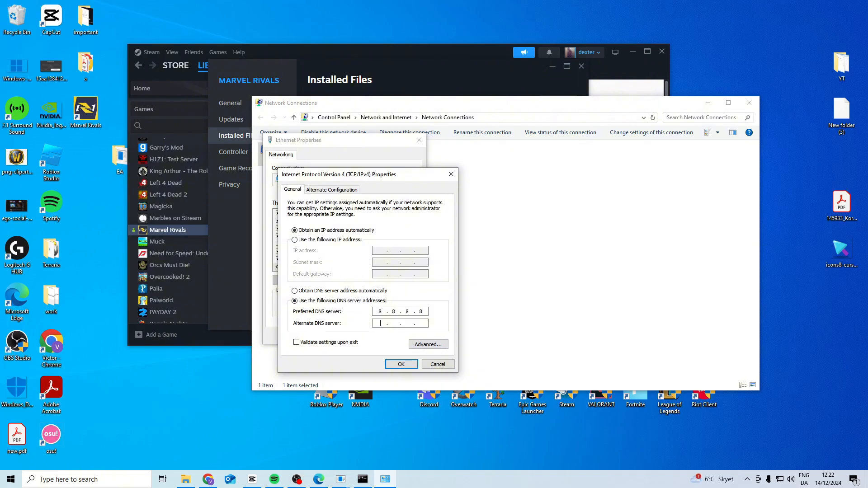
pyautogui.write('8.8.4.4')
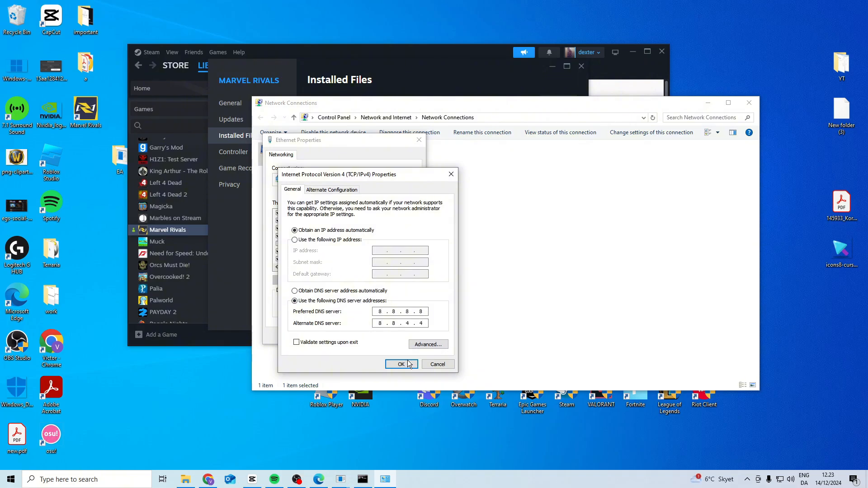
pyautogui.click(401, 363)
pyautogui.write('cmd')
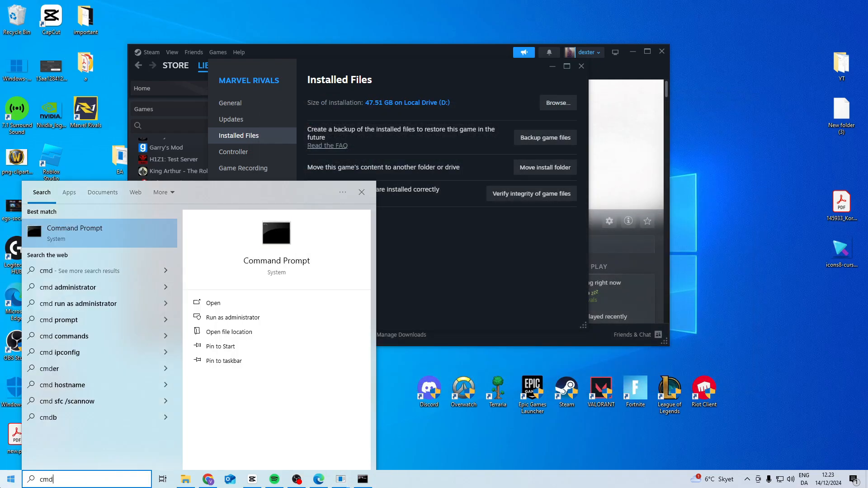
# - Run ipconfig /flushdns in an administrator Command Prompt, then enter netsh winsock reset
pyautogui.rightClick(75, 228)
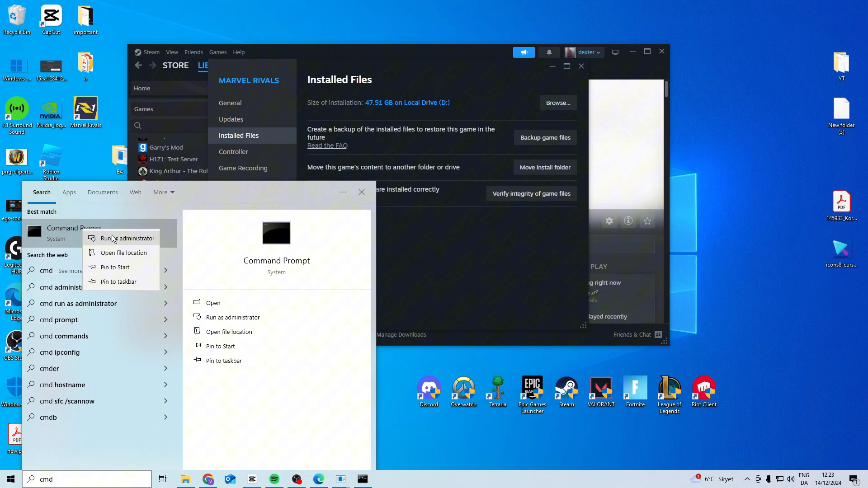
pyautogui.click(126, 238)
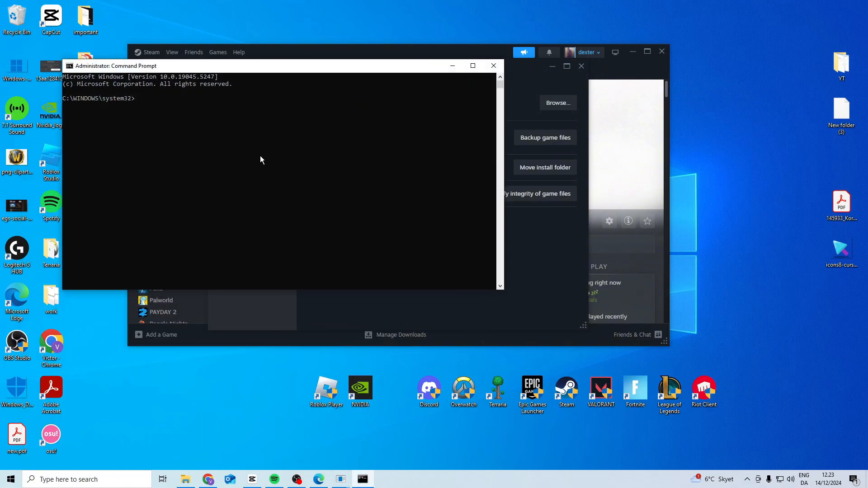
pyautogui.write('ipconfig /flushdns')
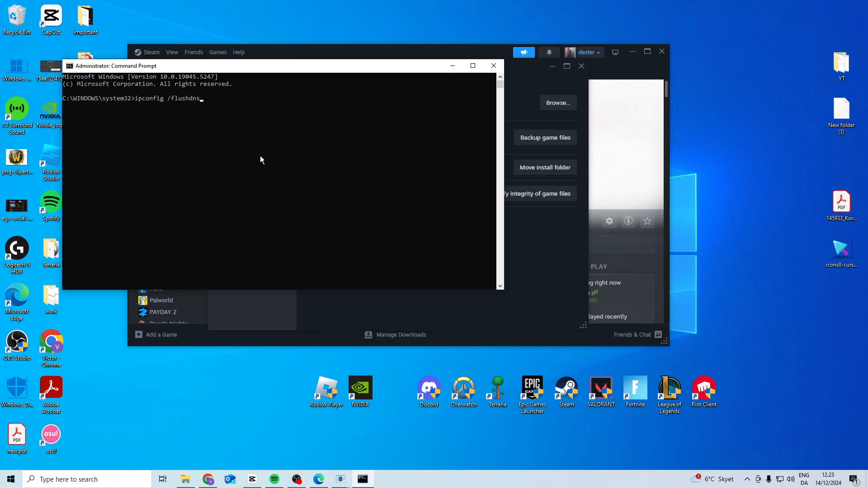
pyautogui.write('netsh')
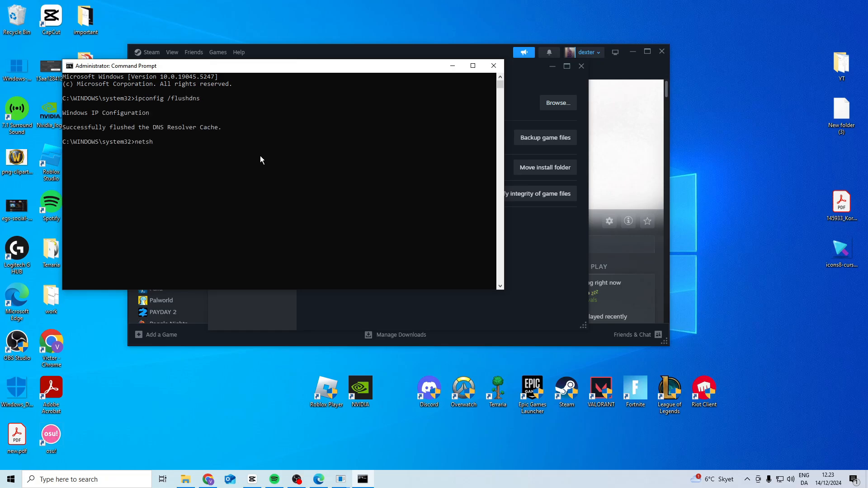
pyautogui.write('winsock reset')
pyautogui.click(87, 479)
pyautogui.write('network')
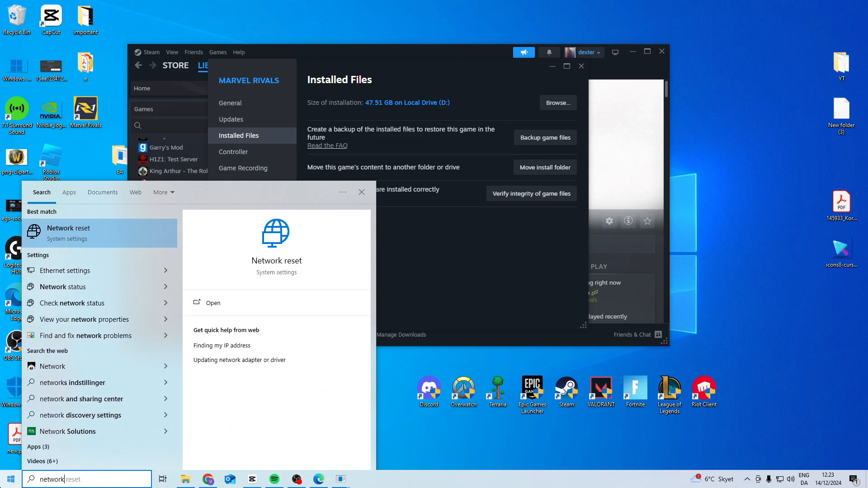
# - Open the Network reset settings page from the search results
pyautogui.click(212, 302)
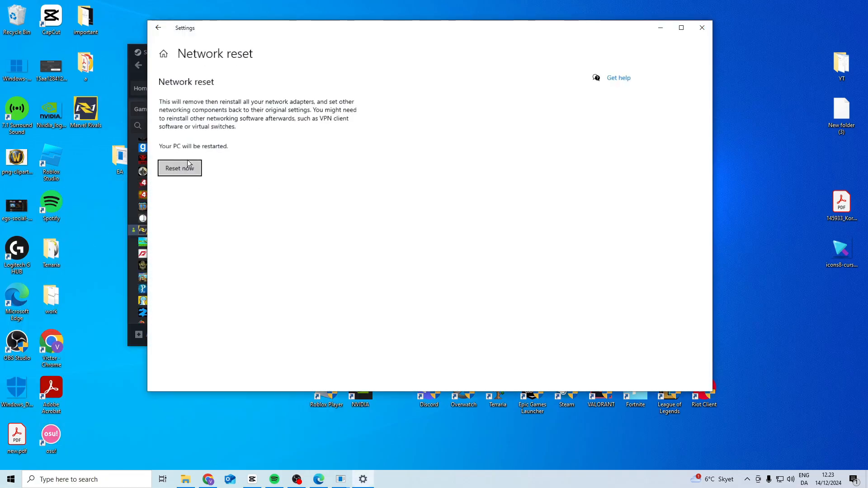